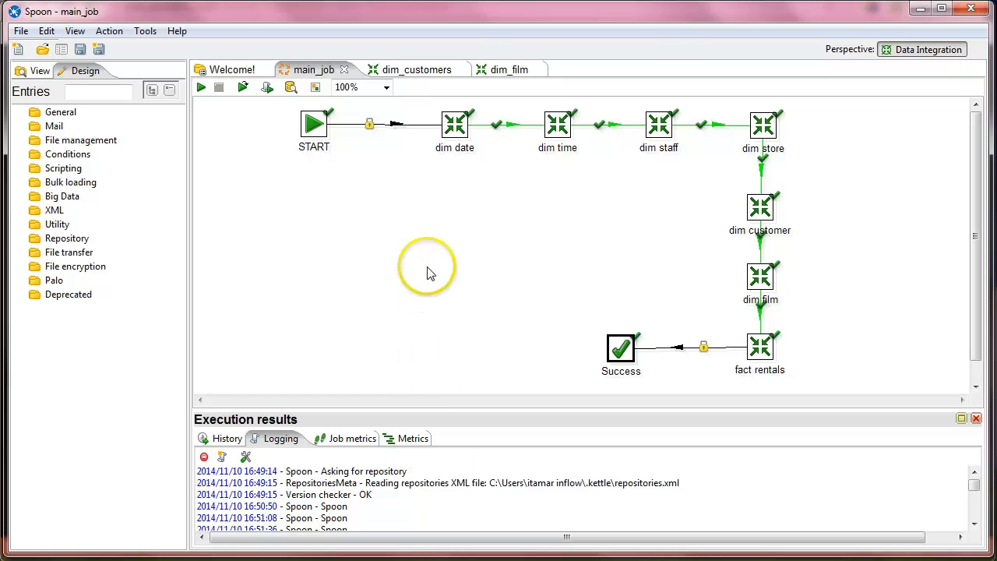
{"action": "mouse_move", "coordinate": [446, 427]}
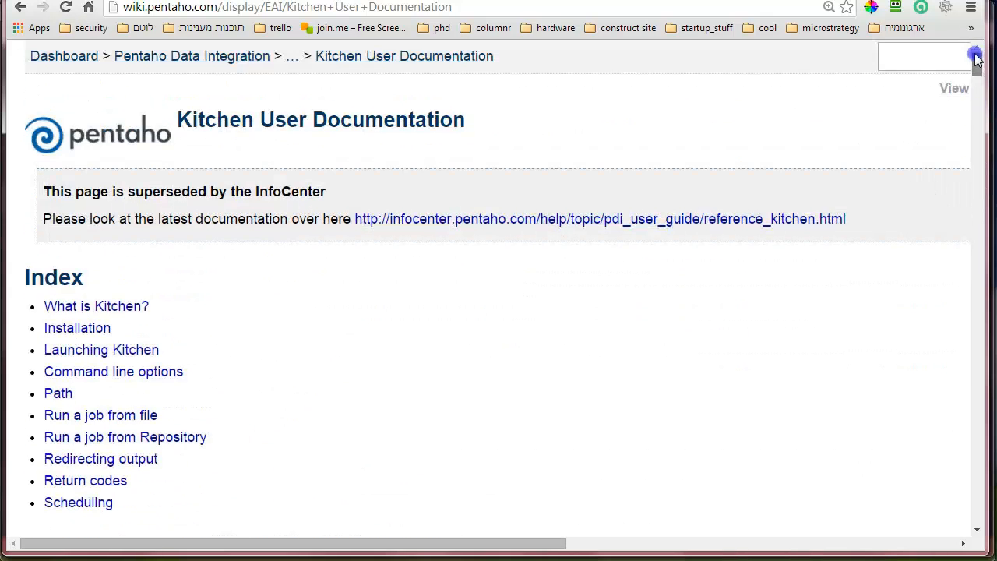
{"action": "mouse_move", "coordinate": [179, 273]}
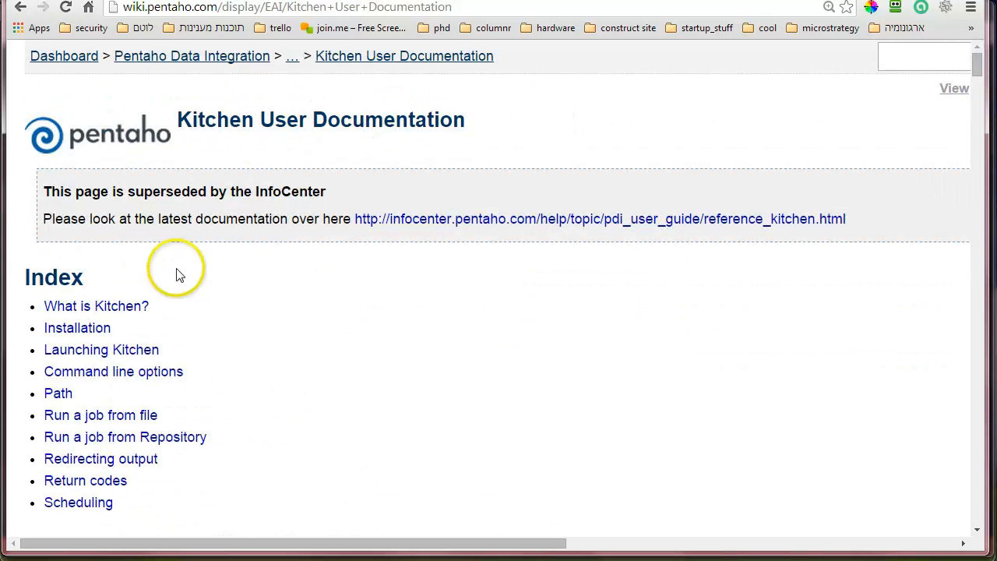
Step: Scroll the Kitchen documentation down to the 'Run a job from file' example commands
{"action": "double_click", "coordinate": [215, 118]}
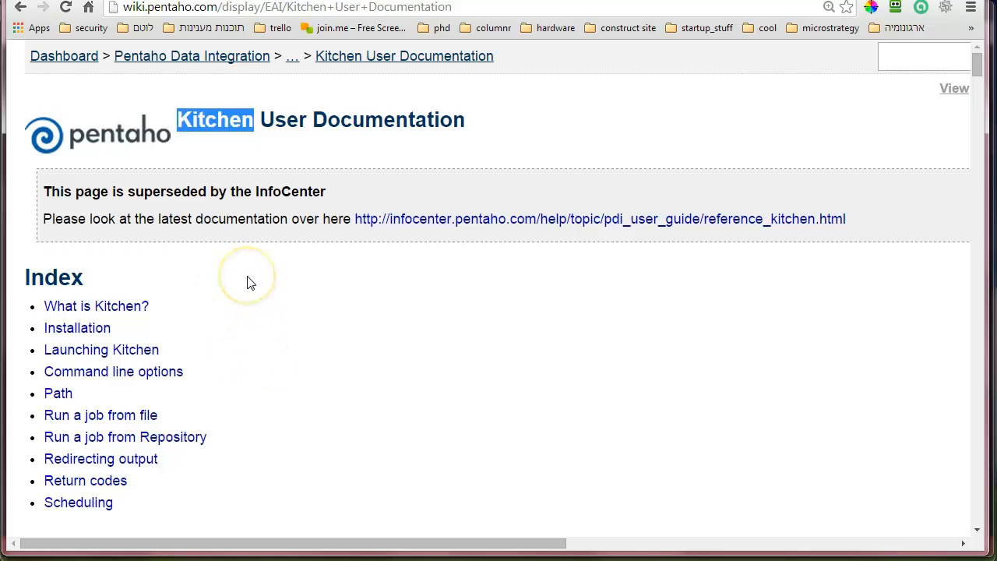
{"action": "mouse_move", "coordinate": [267, 288]}
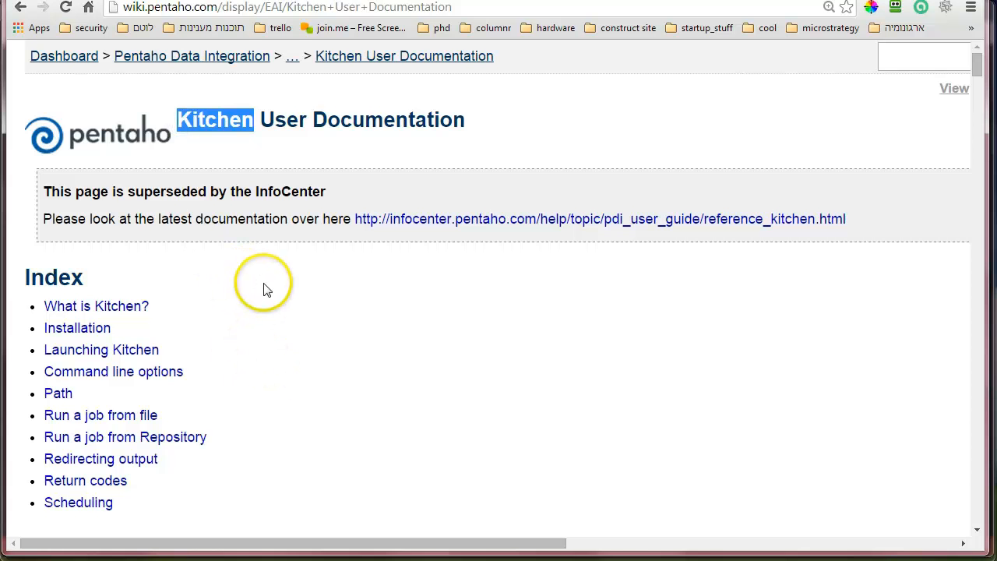
{"action": "mouse_move", "coordinate": [284, 299]}
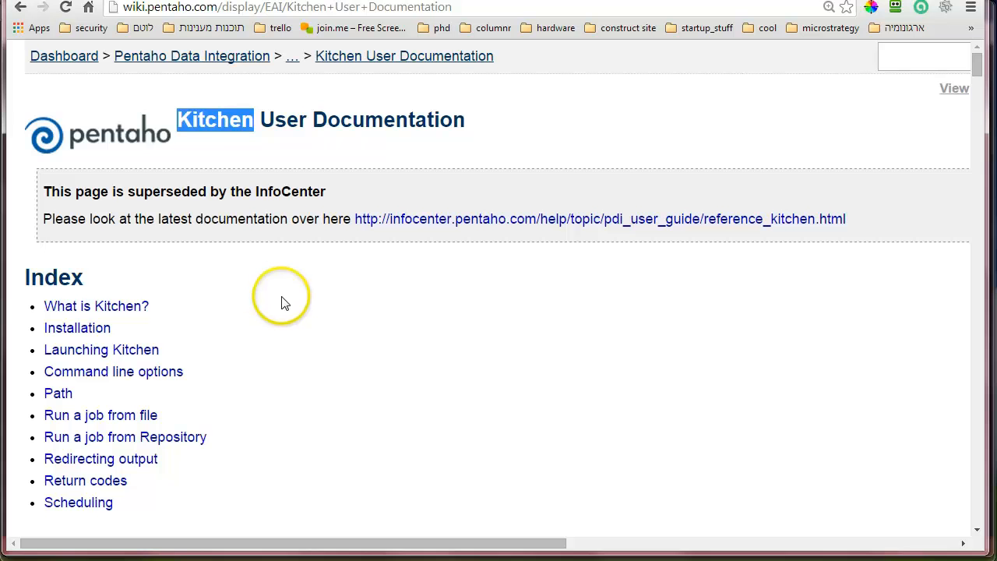
{"action": "mouse_move", "coordinate": [309, 430]}
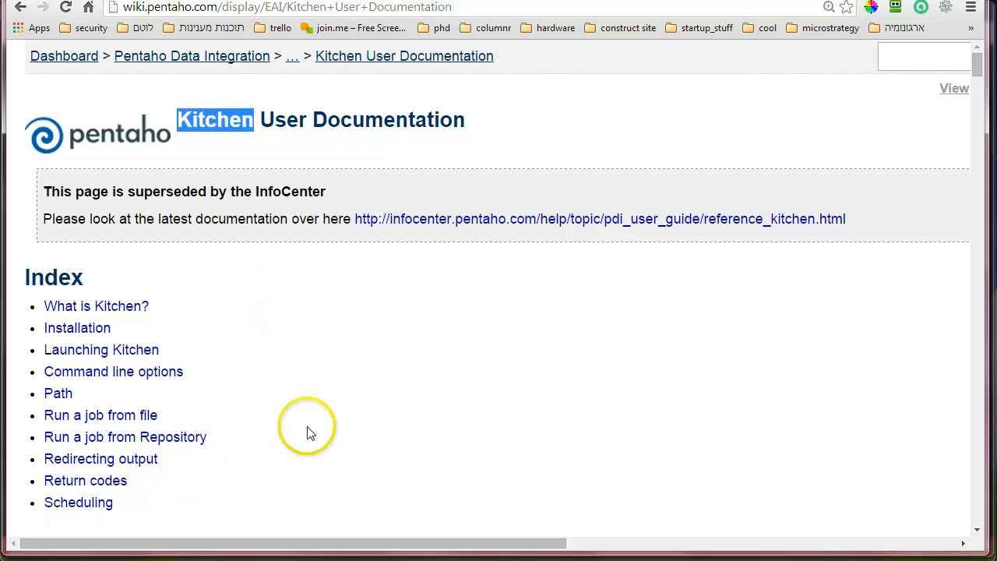
{"action": "mouse_move", "coordinate": [187, 370]}
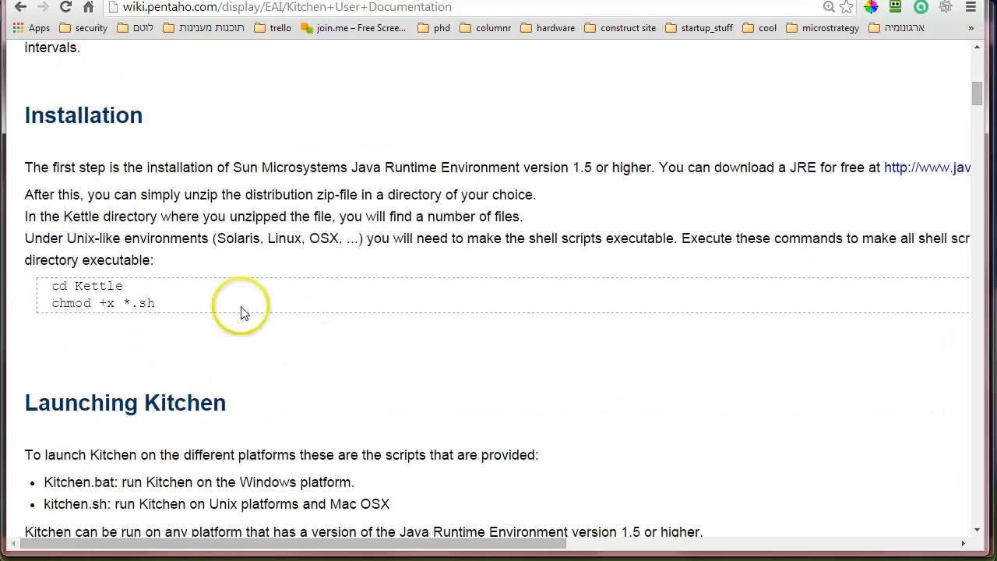
{"action": "scroll", "scroll_direction": "down", "scroll_amount": 3}
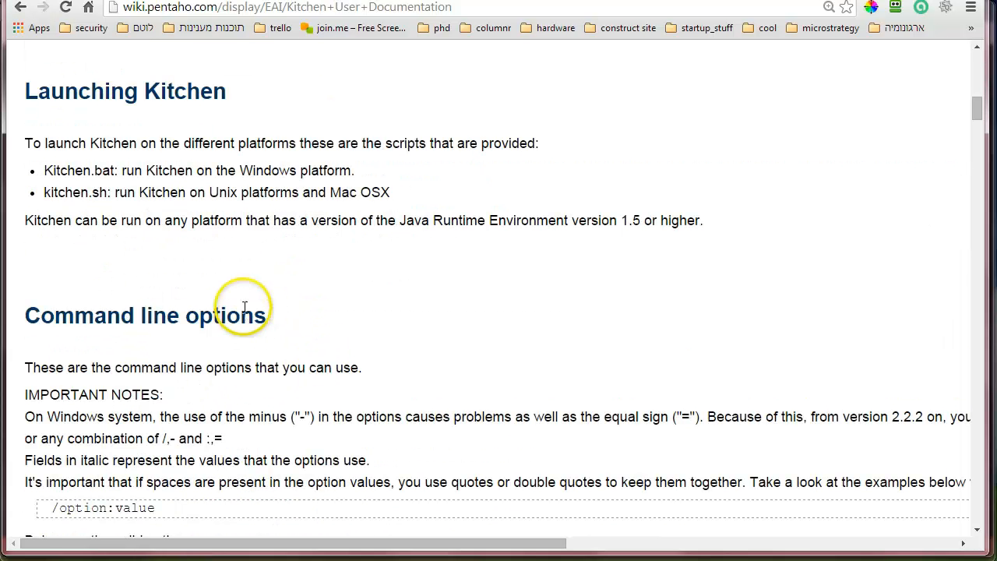
{"action": "scroll", "scroll_direction": "down", "scroll_amount": 3}
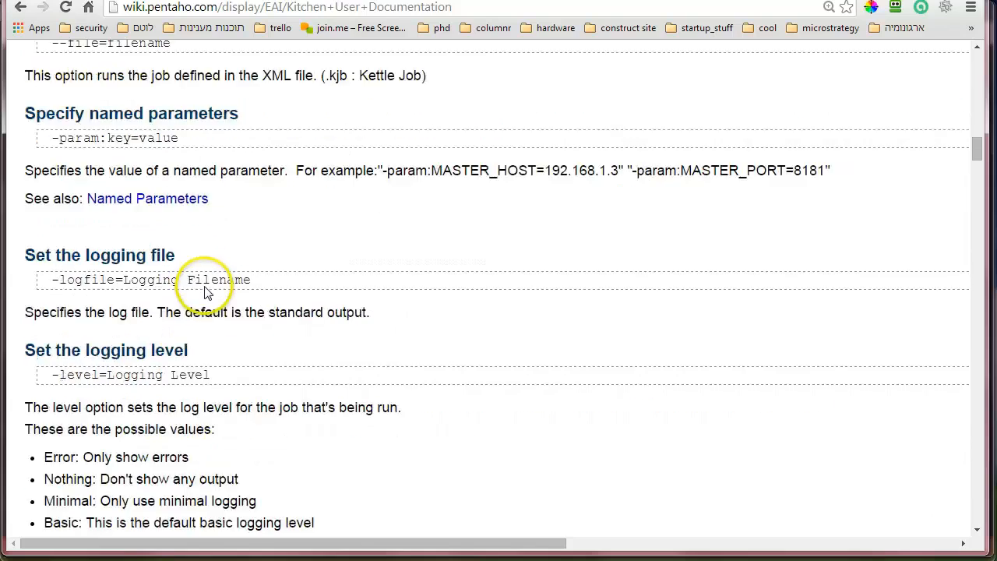
{"action": "scroll", "scroll_direction": "down", "scroll_amount": 3}
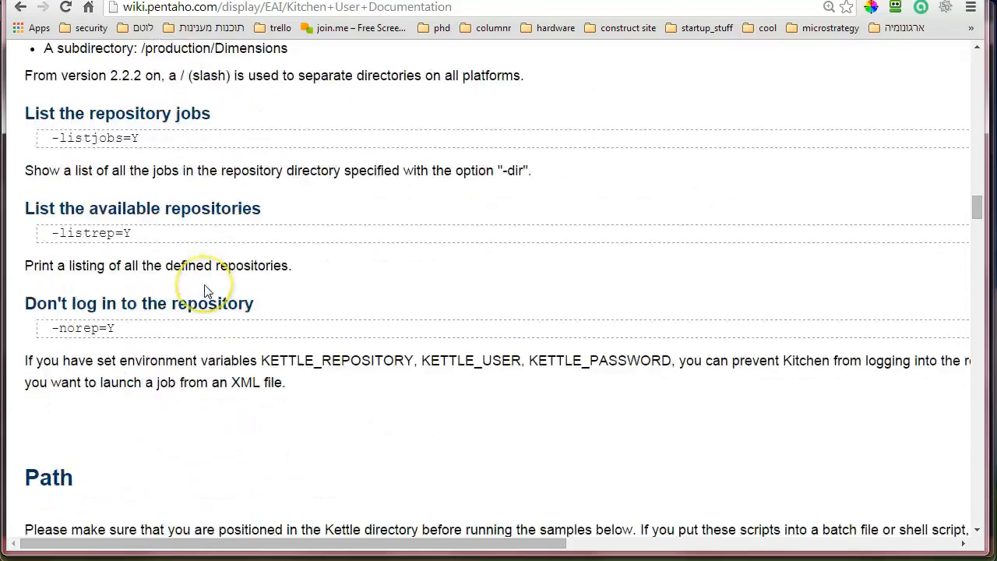
{"action": "scroll", "scroll_direction": "down", "scroll_amount": 3}
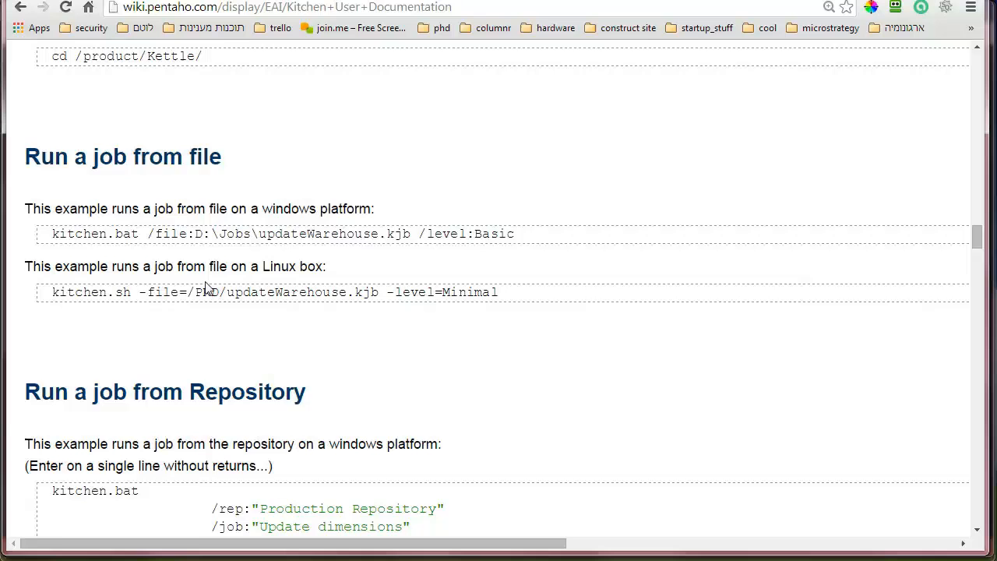
{"action": "scroll", "scroll_direction": "down", "scroll_amount": 3}
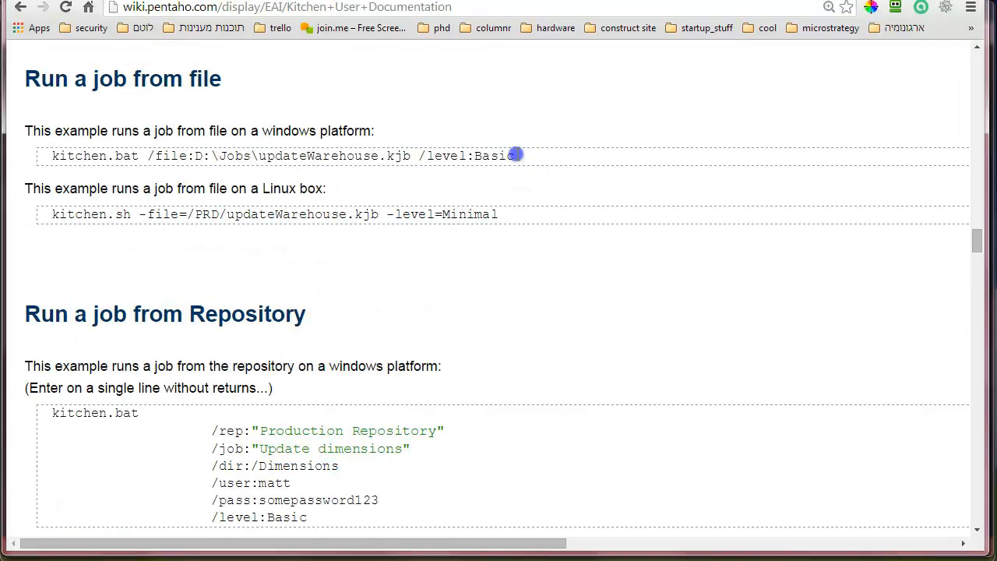
Step: Select the Windows run-from-file example command, then move on to the 'Redirecting output' log-file examples
{"action": "left_click_drag", "start_coordinate": [514, 156], "coordinate": [51, 155]}
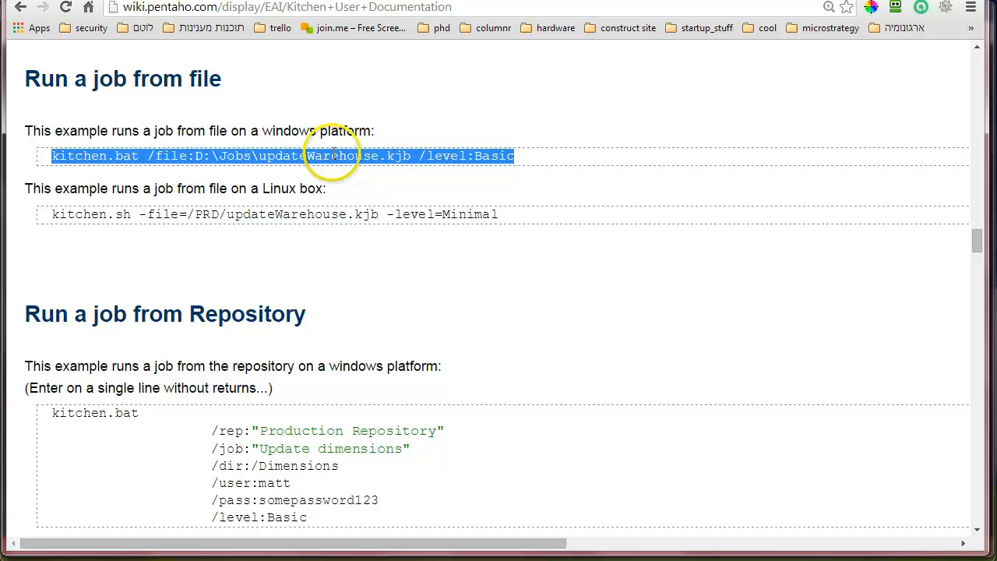
{"action": "mouse_move", "coordinate": [377, 161]}
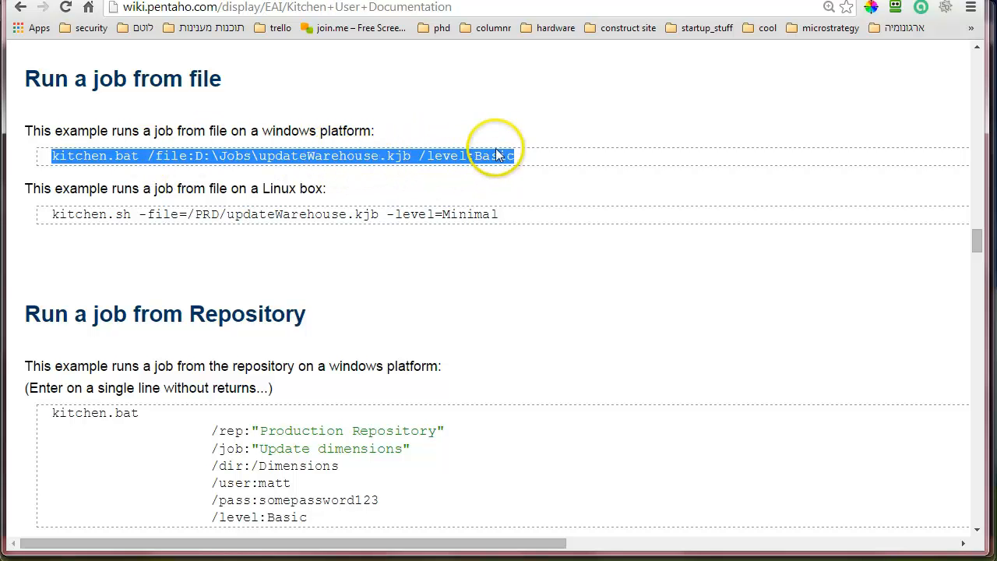
{"action": "mouse_move", "coordinate": [504, 190]}
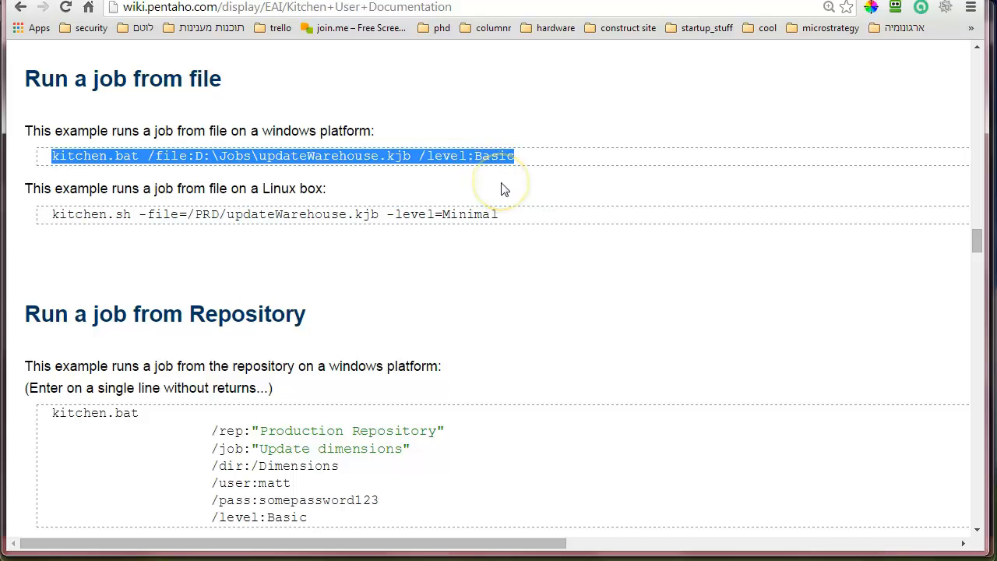
{"action": "left_click", "coordinate": [513, 156]}
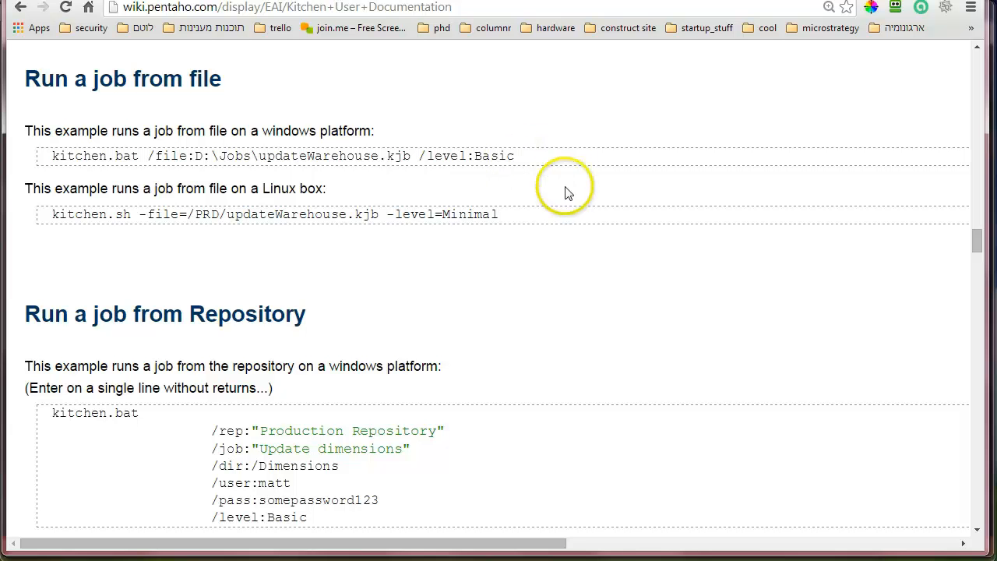
{"action": "scroll", "scroll_direction": "down", "scroll_amount": 3}
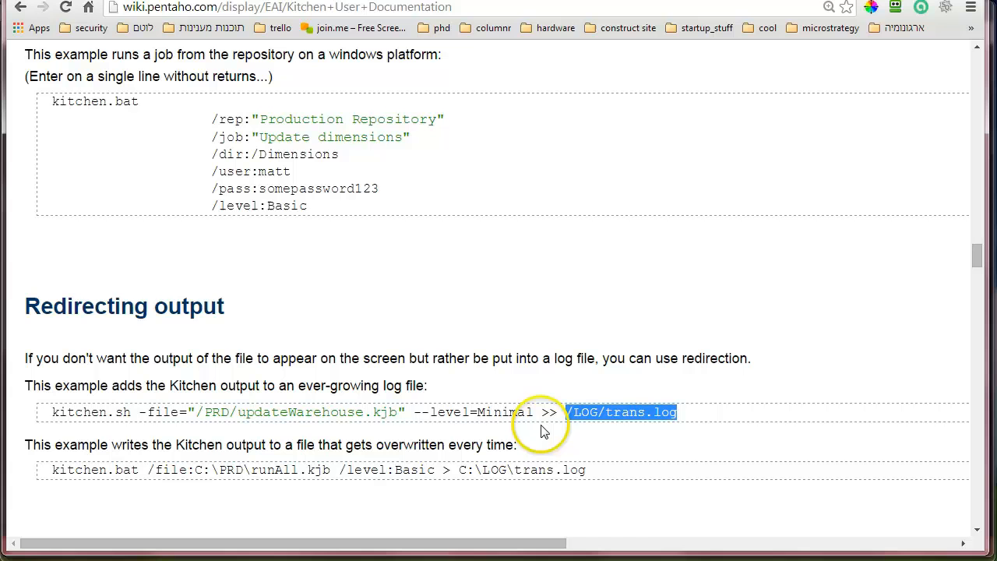
{"action": "mouse_move", "coordinate": [568, 470]}
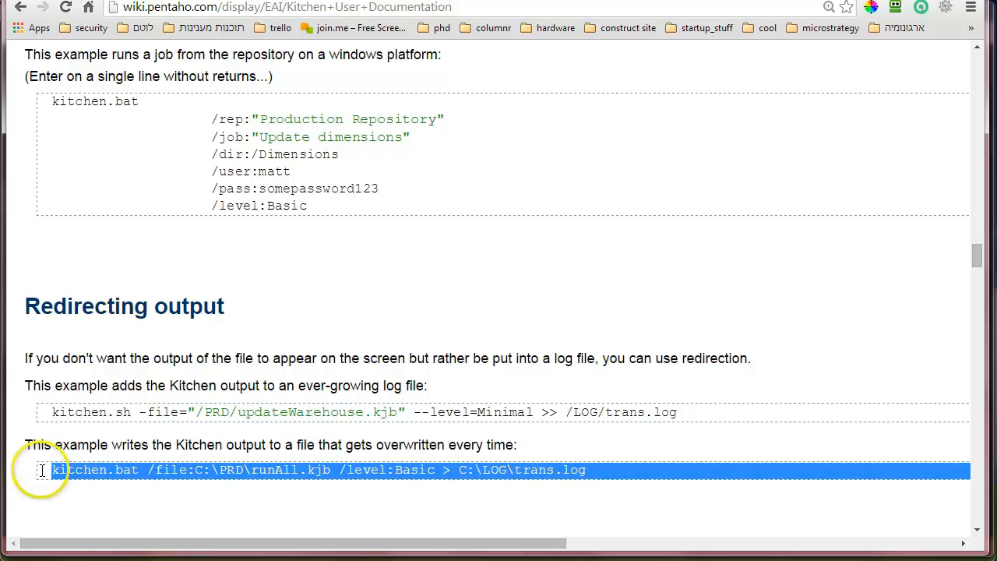
{"action": "mouse_move", "coordinate": [573, 492]}
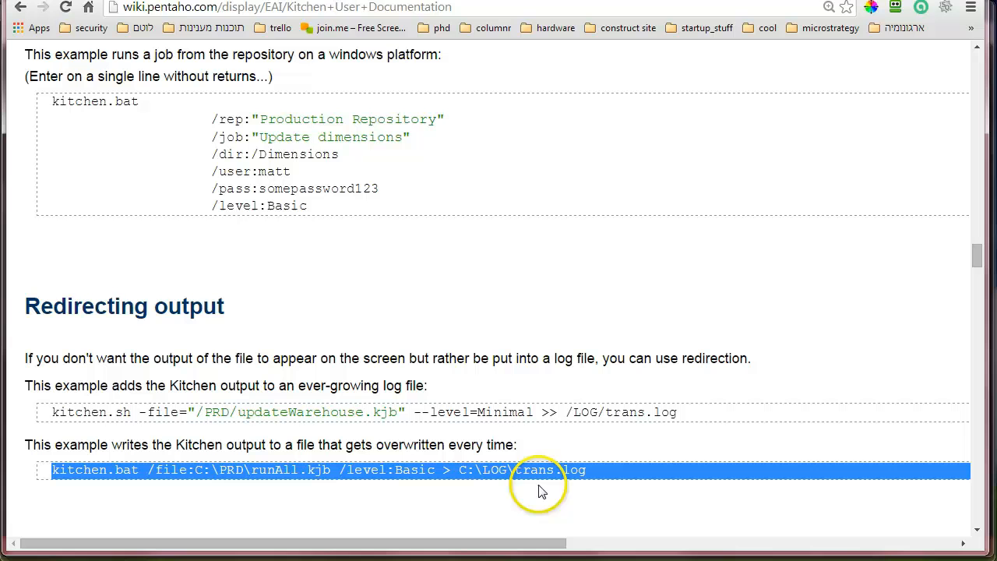
{"action": "mouse_move", "coordinate": [932, 277]}
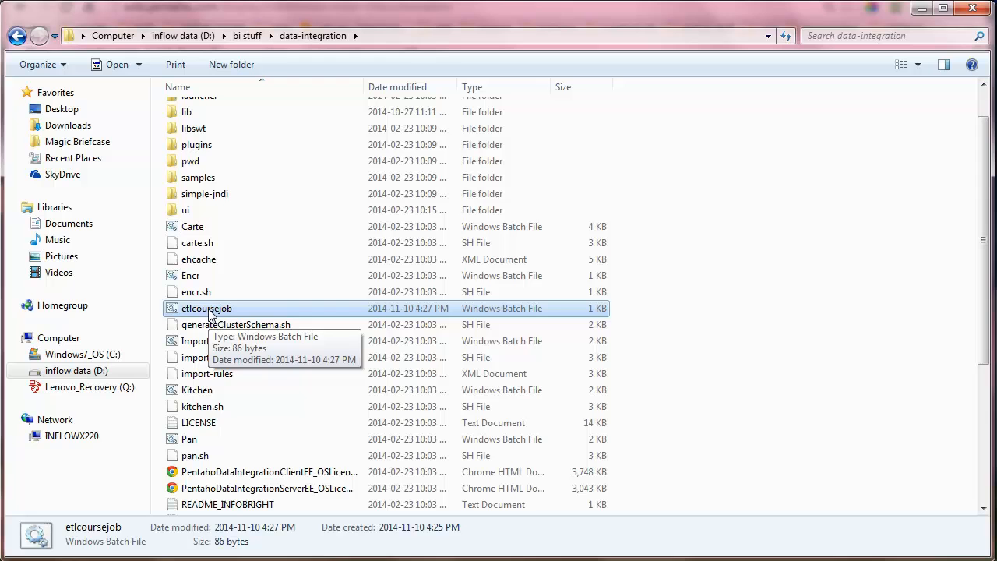
Step: Edit the etlcoursejob batch file in Notepad++ to view its kitchen.bat main_job.kjb command
{"action": "right_click", "coordinate": [206, 309]}
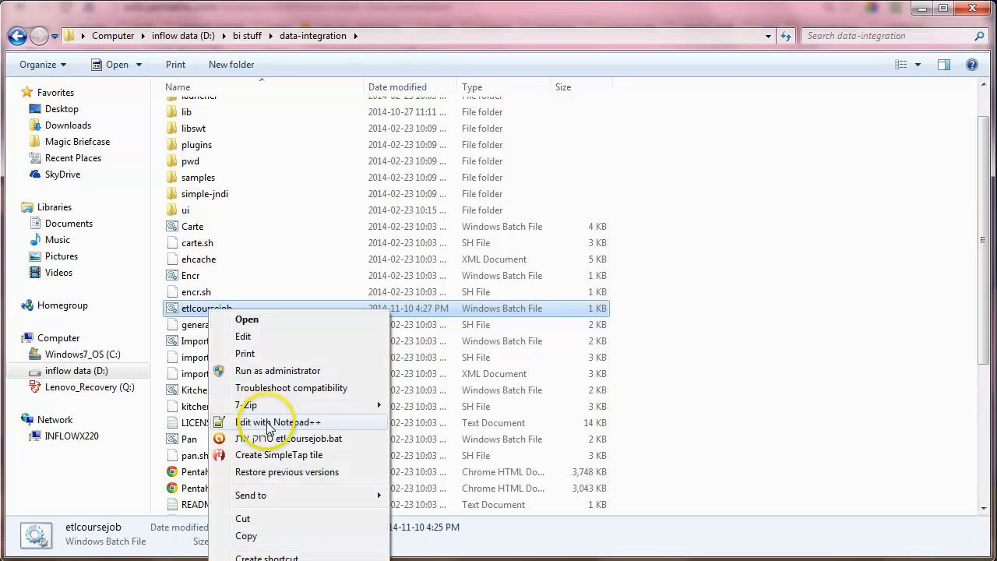
{"action": "left_click", "coordinate": [277, 422]}
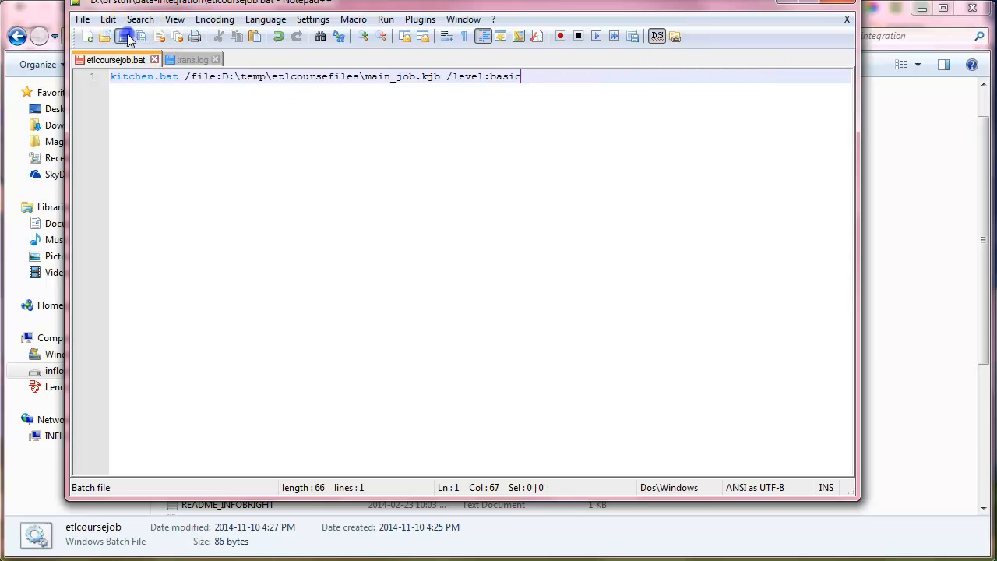
Step: Run etlcoursejob.bat so kitchen.bat executes main_job, then close the finished console
{"action": "left_click", "coordinate": [129, 38]}
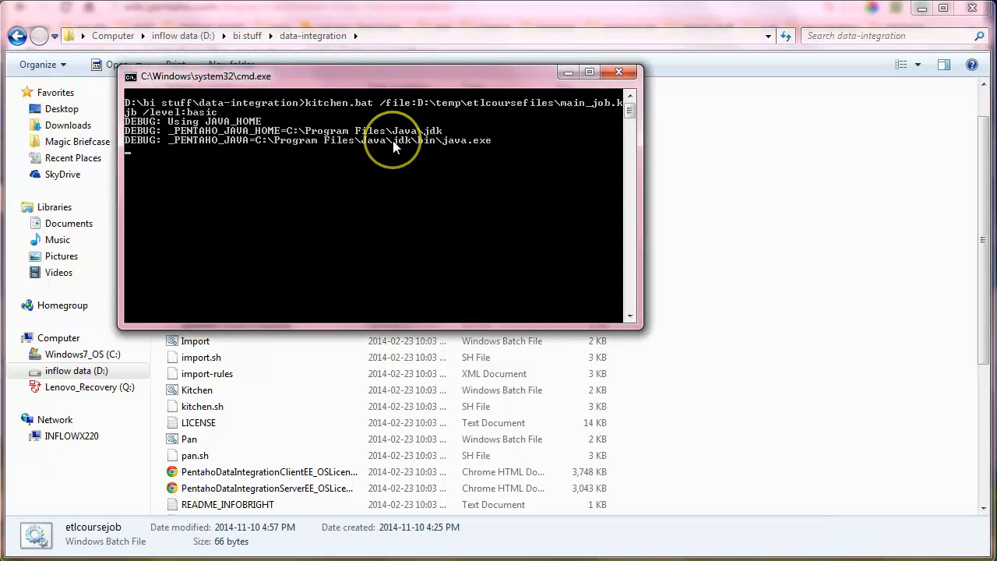
{"action": "mouse_move", "coordinate": [395, 146]}
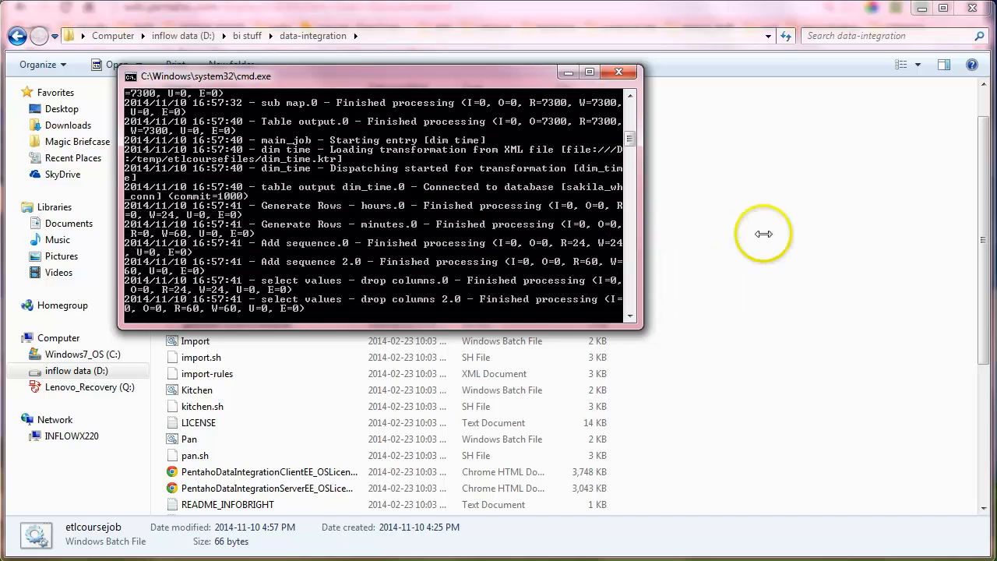
{"action": "left_click", "coordinate": [617, 71]}
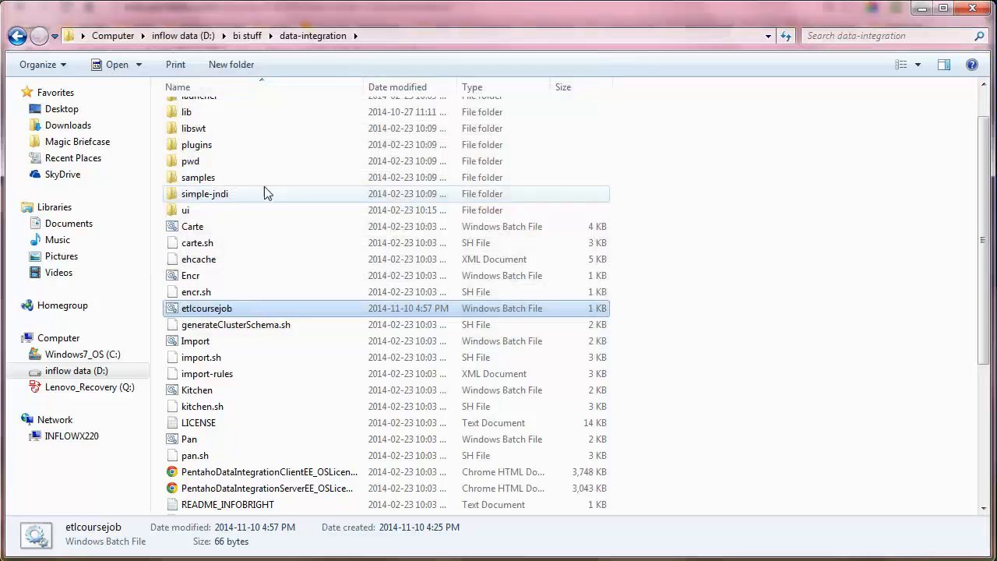
{"action": "mouse_move", "coordinate": [262, 243]}
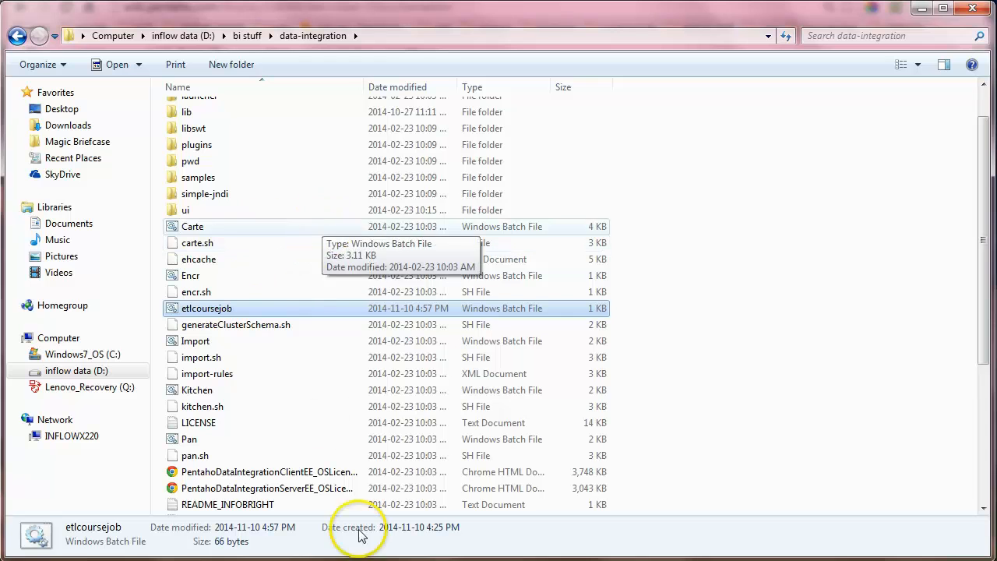
Step: Append '> D:\temp\trans.log' to the kitchen command in etlcoursejob.bat and save it
{"action": "double_click", "coordinate": [205, 309]}
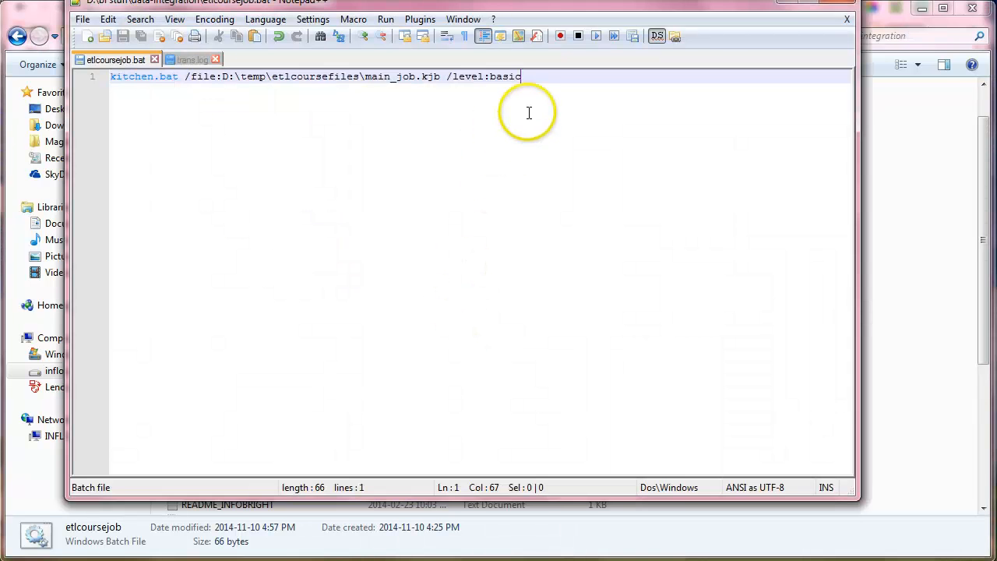
{"action": "type", "text": "> D:\\temp\\trans.log"}
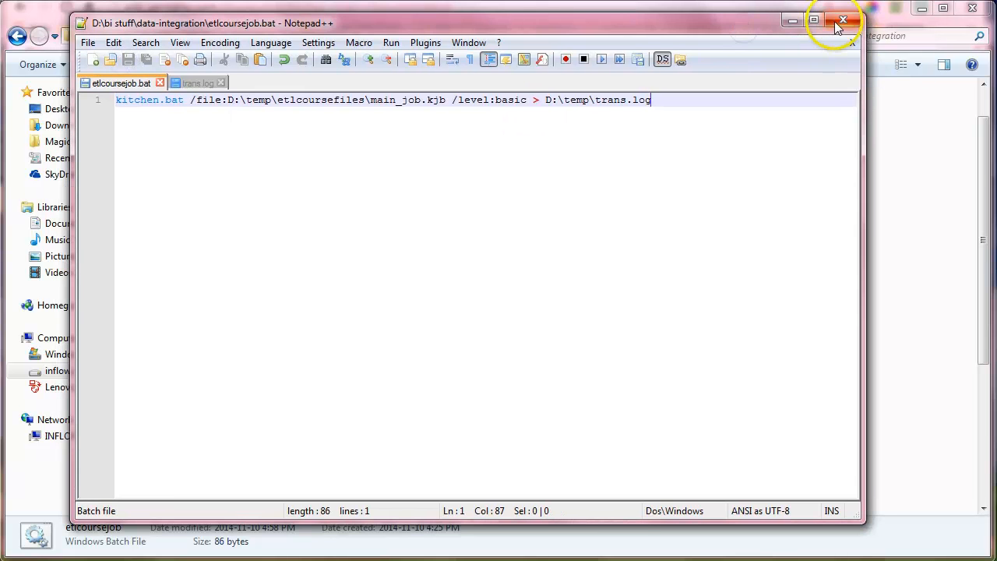
{"action": "left_click", "coordinate": [839, 20]}
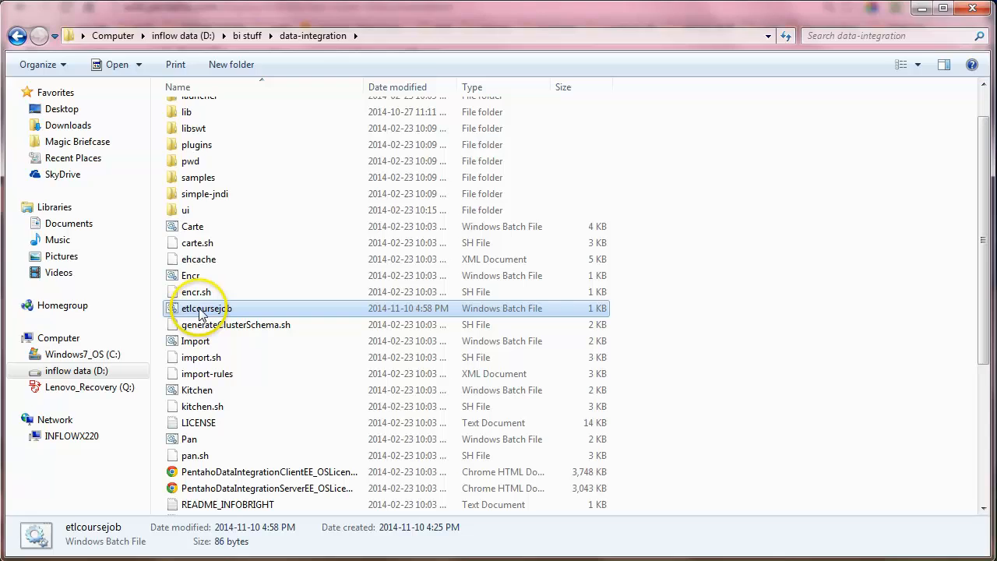
Step: Rerun the updated etlcoursejob batch and close its console when done
{"action": "double_click", "coordinate": [205, 308]}
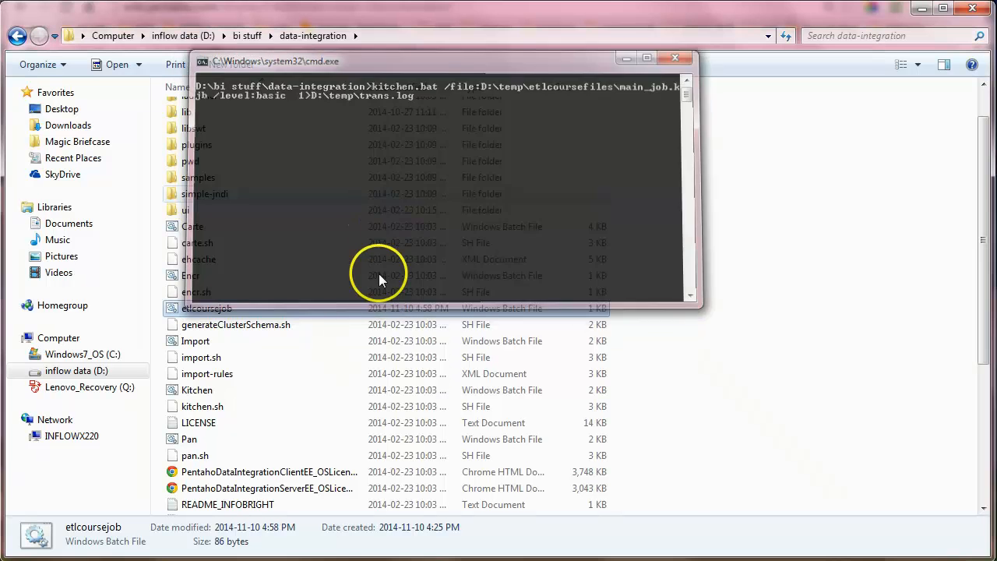
{"action": "left_click", "coordinate": [676, 58]}
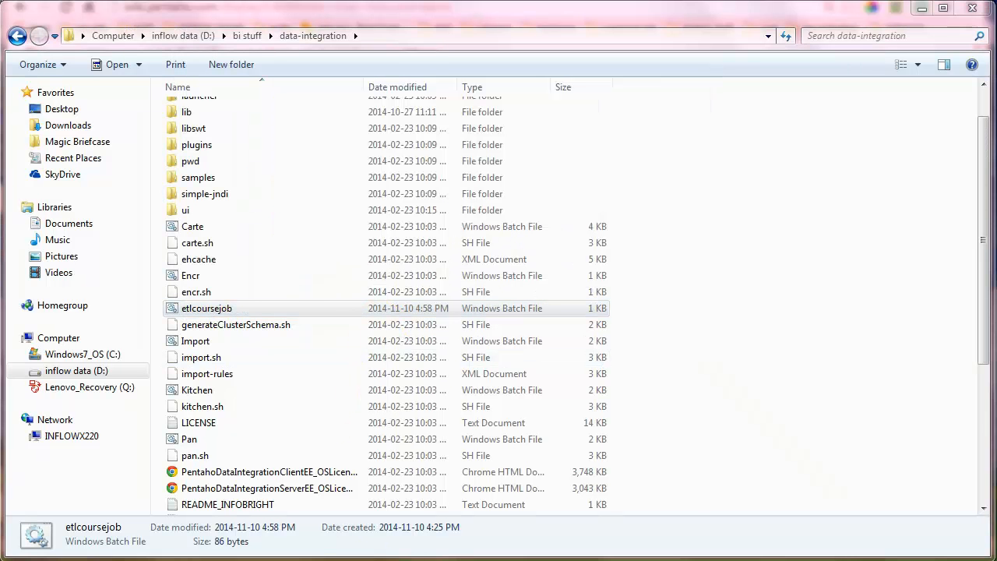
Step: Browse to D:\temp and bring up the options for the trans log file
{"action": "left_click", "coordinate": [206, 308]}
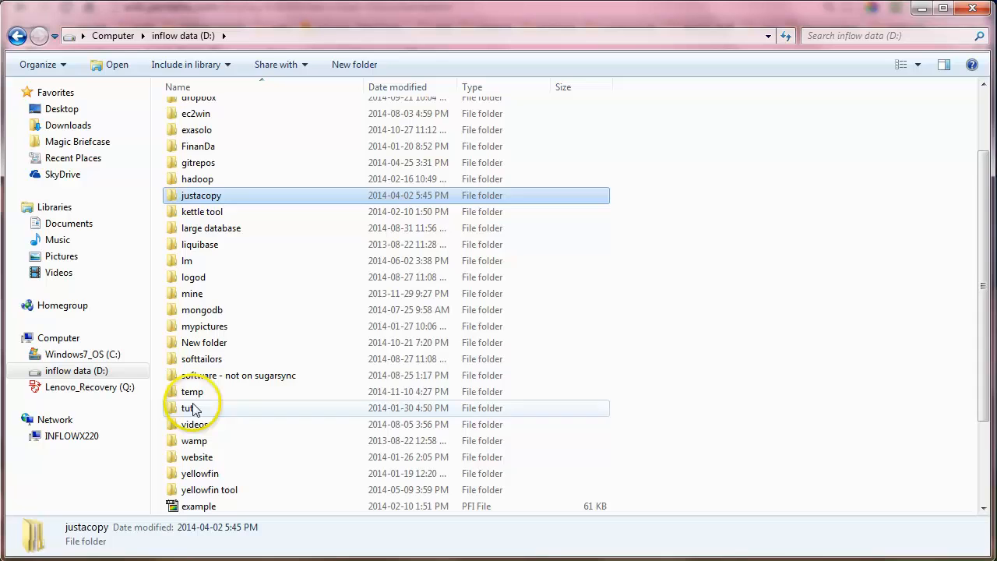
{"action": "double_click", "coordinate": [192, 391]}
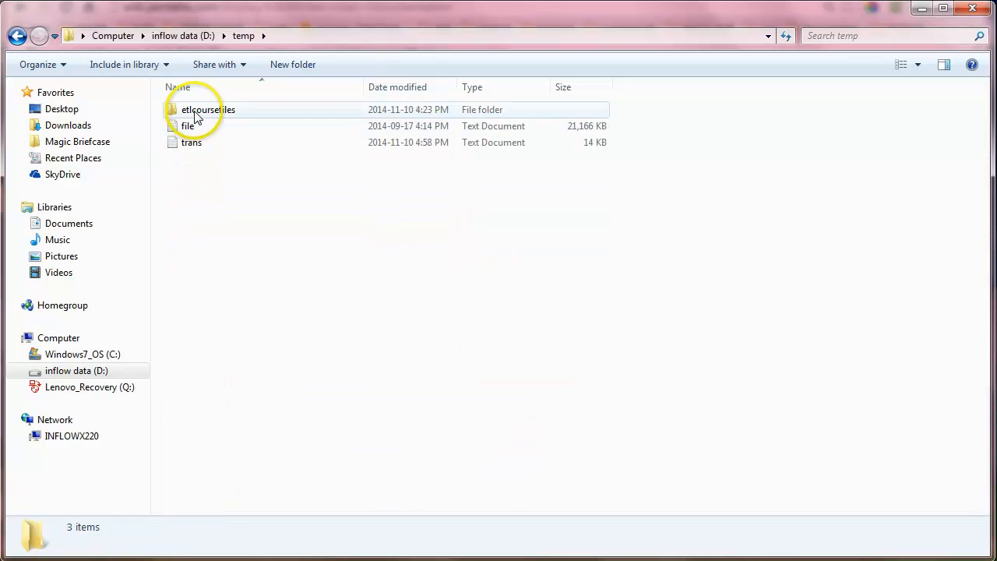
{"action": "right_click", "coordinate": [187, 143]}
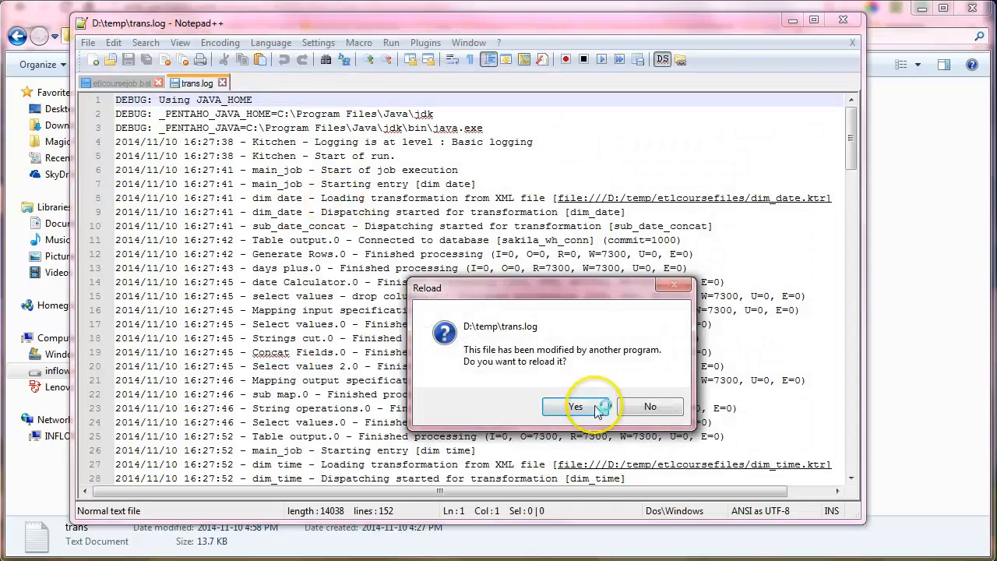
Step: Reload trans.log and review its entries down to 'Kitchen processing ended after 26 seconds'
{"action": "left_click", "coordinate": [577, 407]}
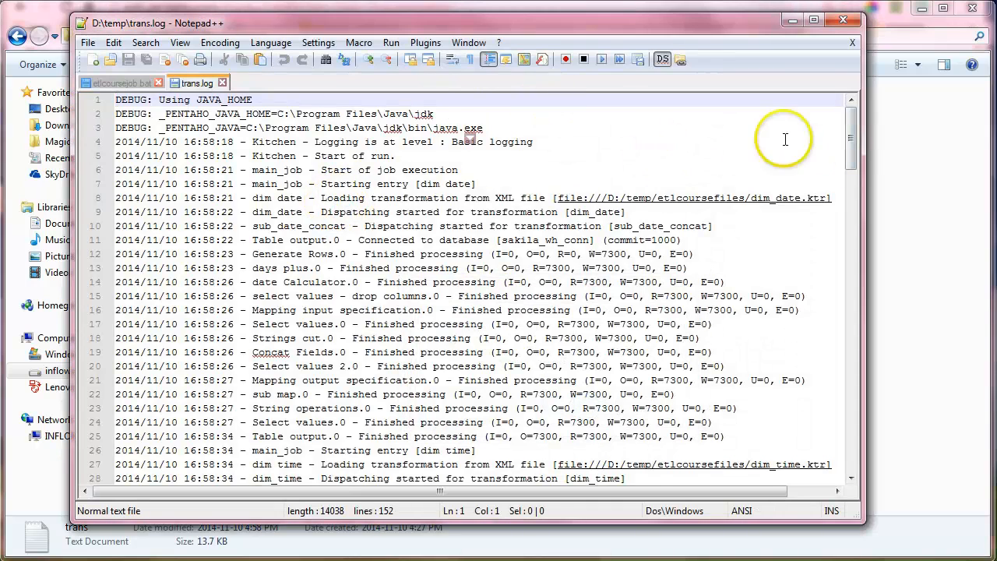
{"action": "scroll", "scroll_direction": "down", "scroll_amount": 3}
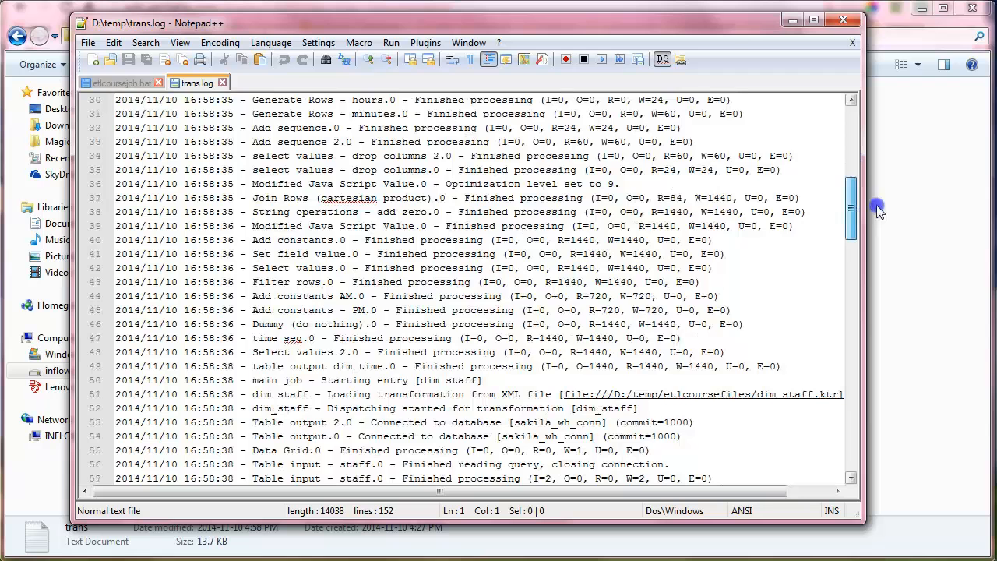
{"action": "scroll", "scroll_direction": "down", "scroll_amount": 3}
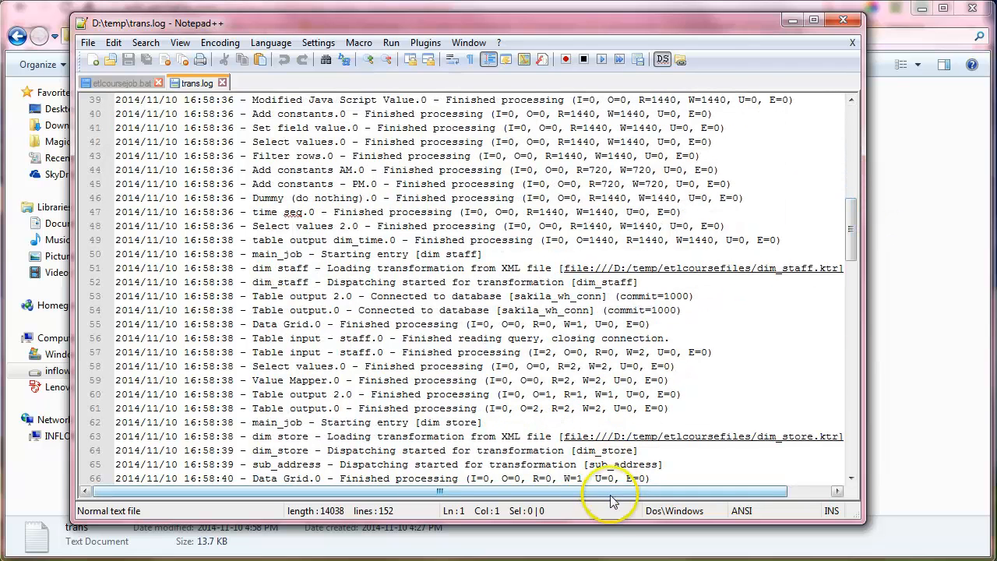
{"action": "scroll", "scroll_direction": "right", "scroll_amount": 3}
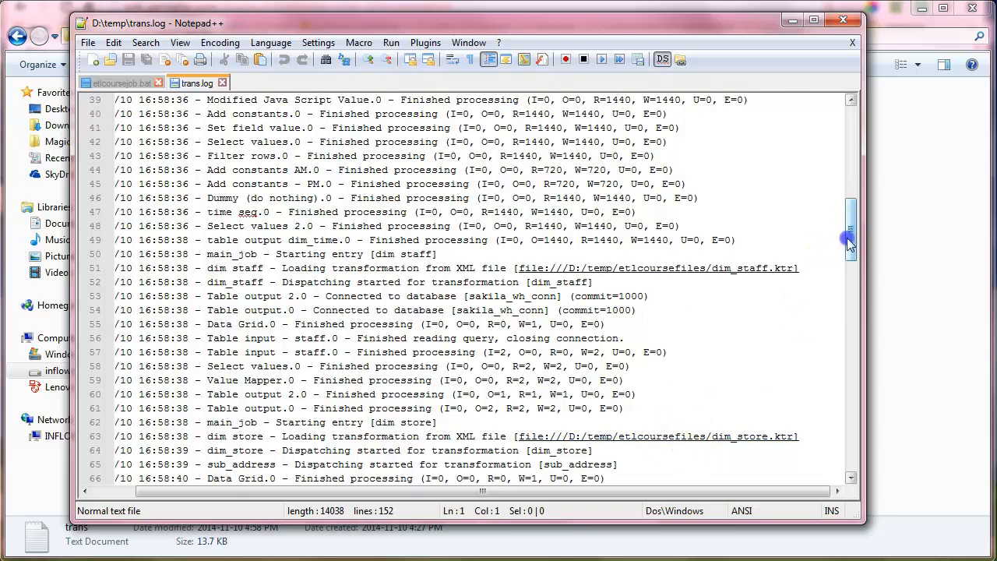
{"action": "scroll", "scroll_direction": "down", "scroll_amount": 3}
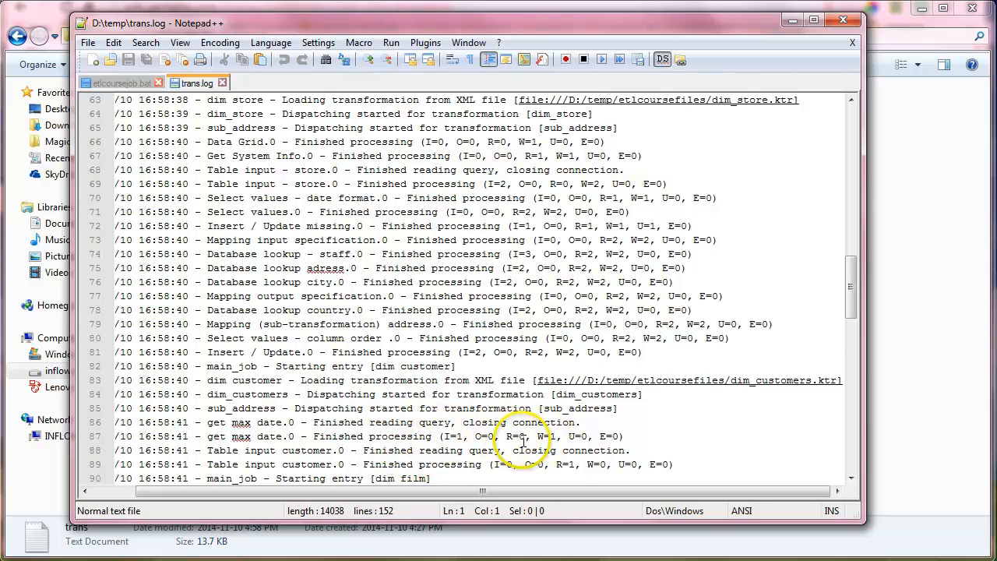
{"action": "scroll", "scroll_direction": "down", "scroll_amount": 3}
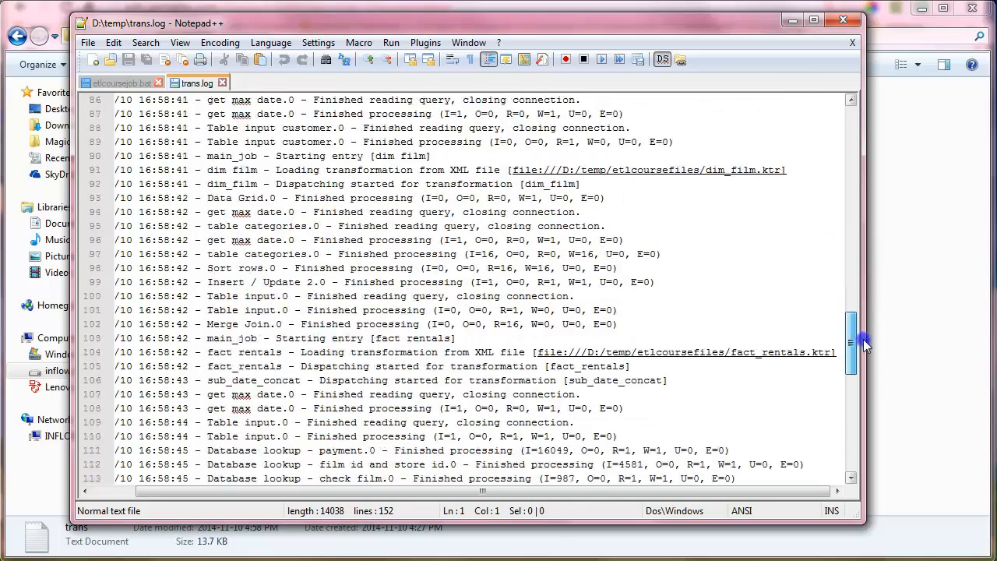
{"action": "scroll", "scroll_direction": "down", "scroll_amount": 3}
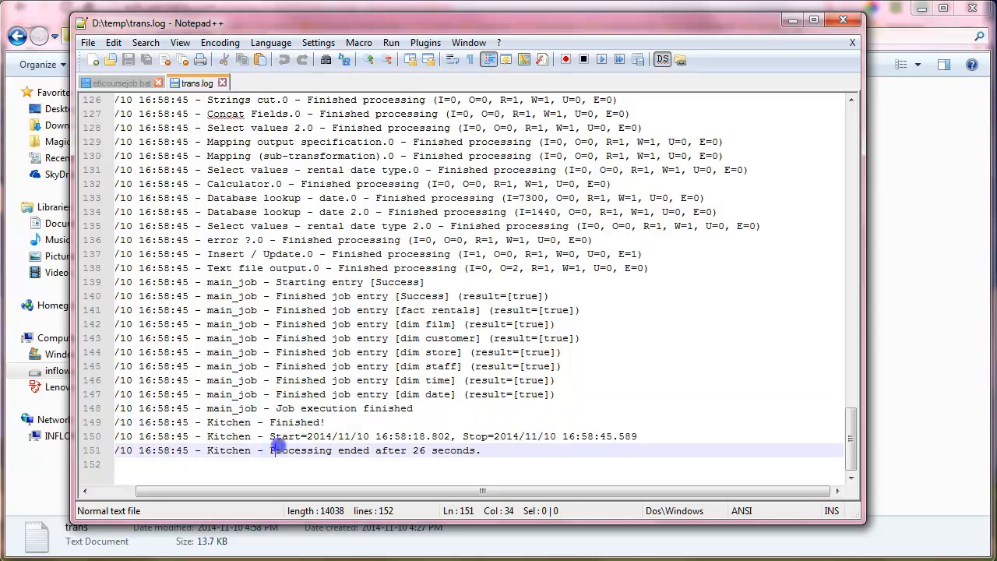
{"action": "mouse_move", "coordinate": [599, 349]}
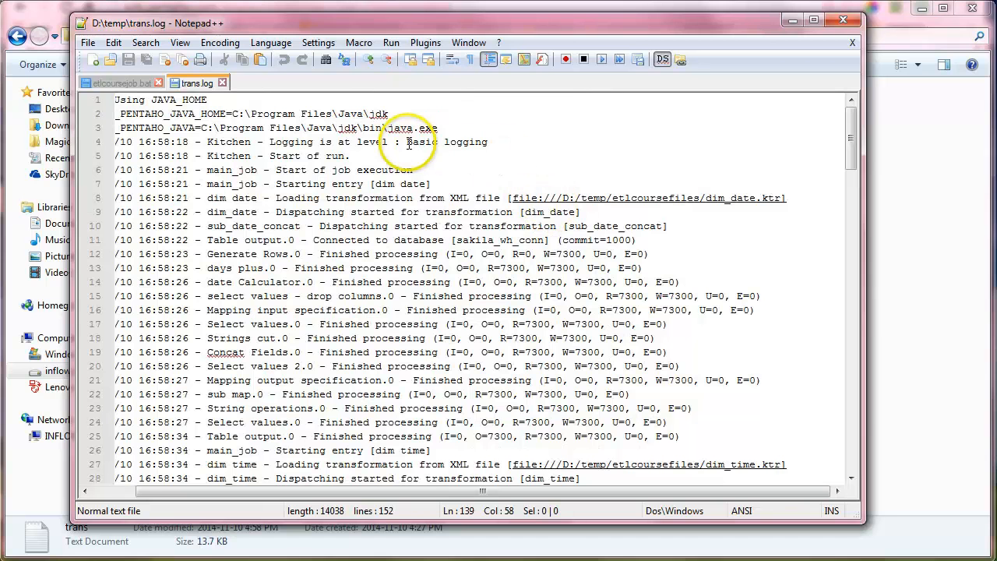
{"action": "double_click", "coordinate": [421, 142]}
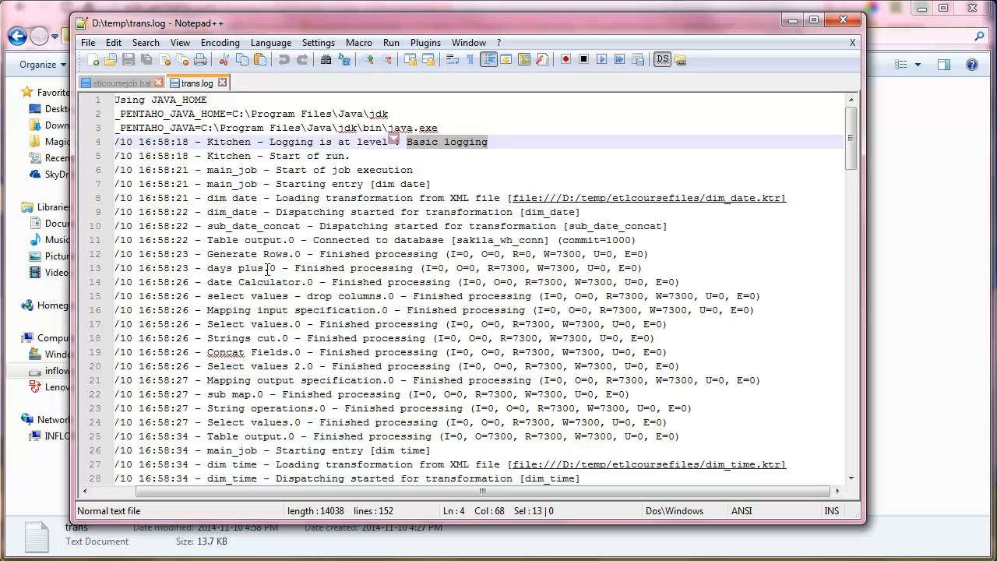
{"action": "mouse_move", "coordinate": [444, 304]}
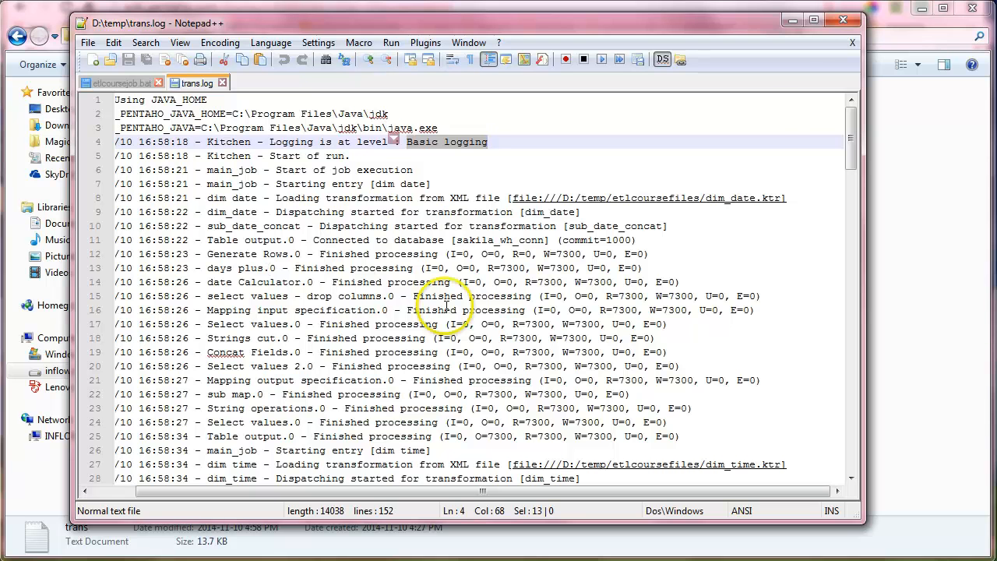